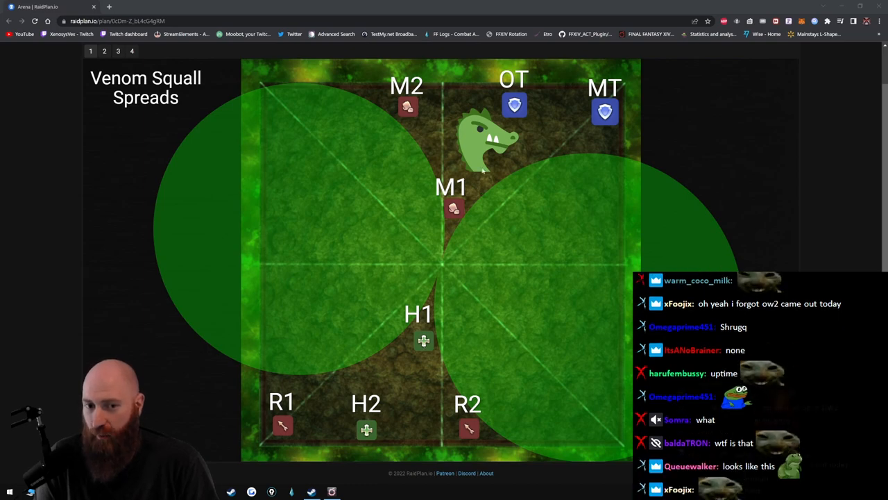
- Page through the Bait on wall, Move towards mid and H1 swap steps, then return to step two
left_click(104, 50)
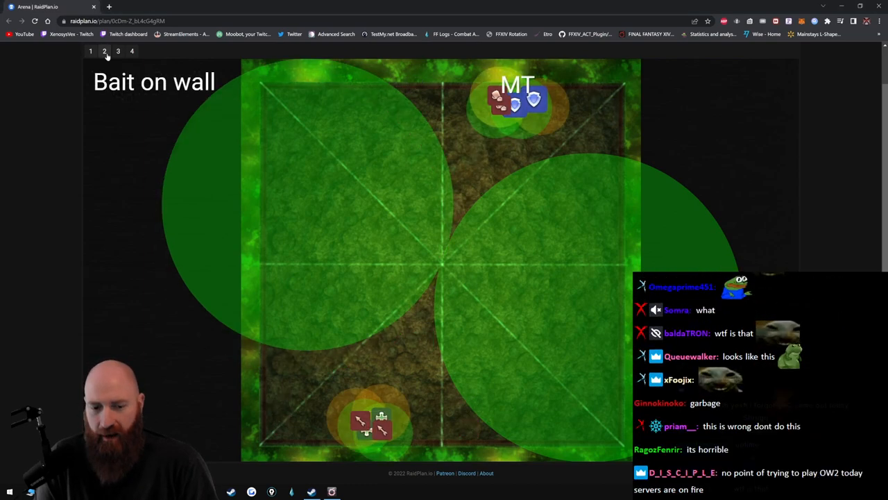
left_click(117, 50)
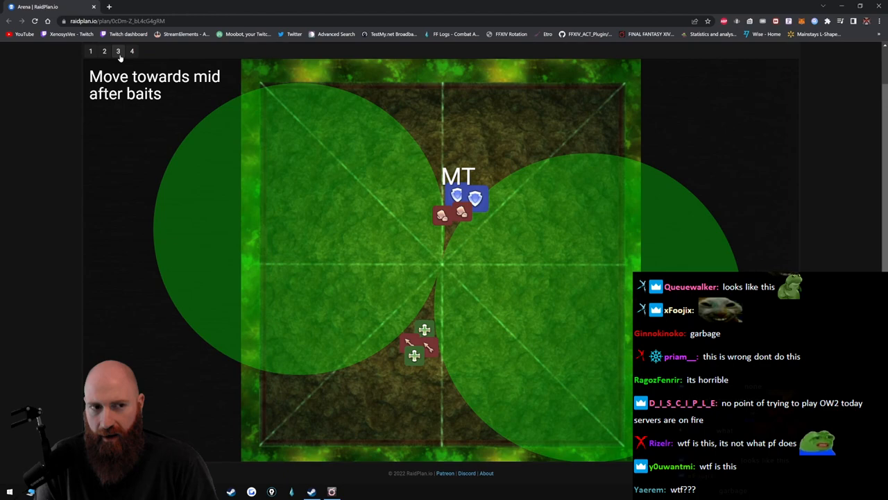
left_click(132, 50)
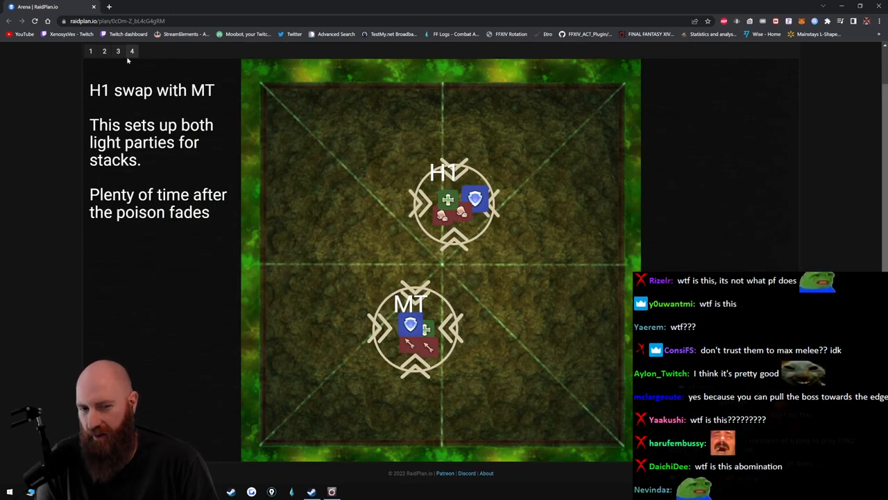
left_click(104, 50)
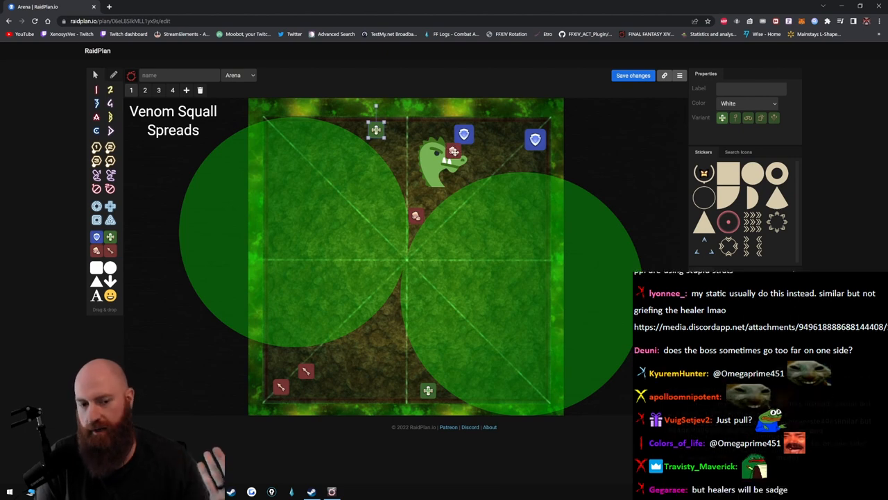
- Move the bottom-left ranged marker rightward along the bottom edge
left_click(305, 369)
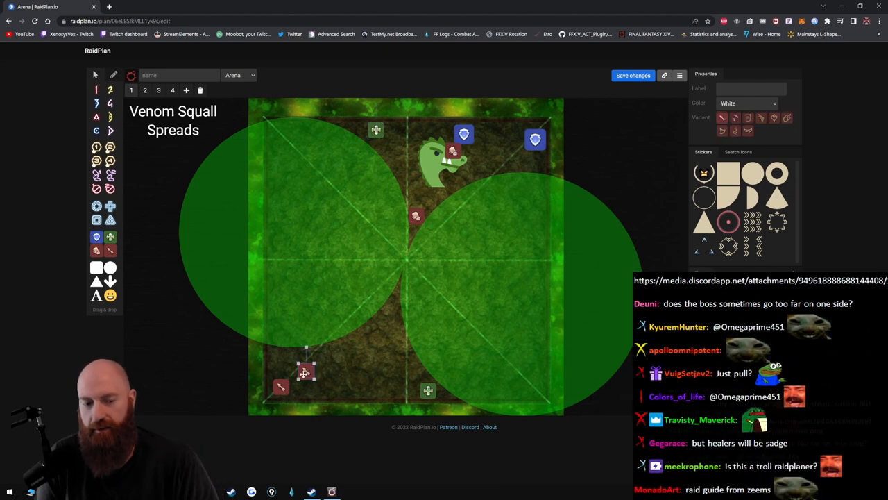
left_click_drag(306, 371, 419, 389)
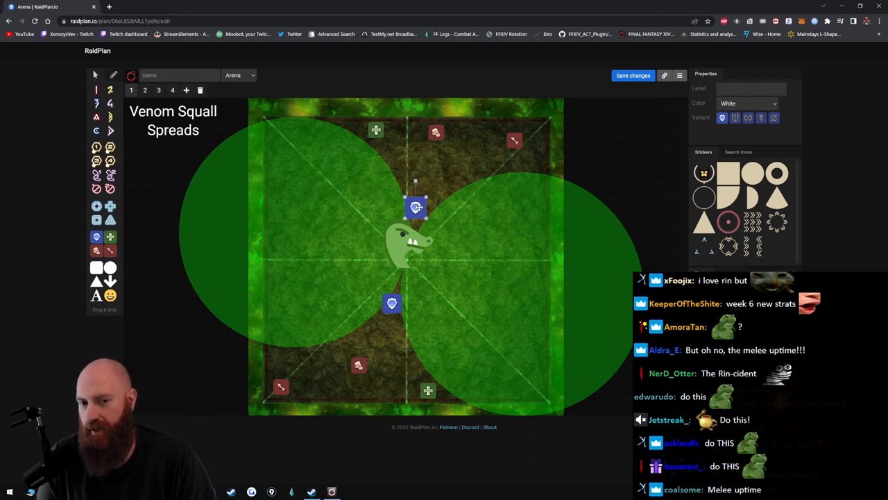
mouse_move(409, 249)
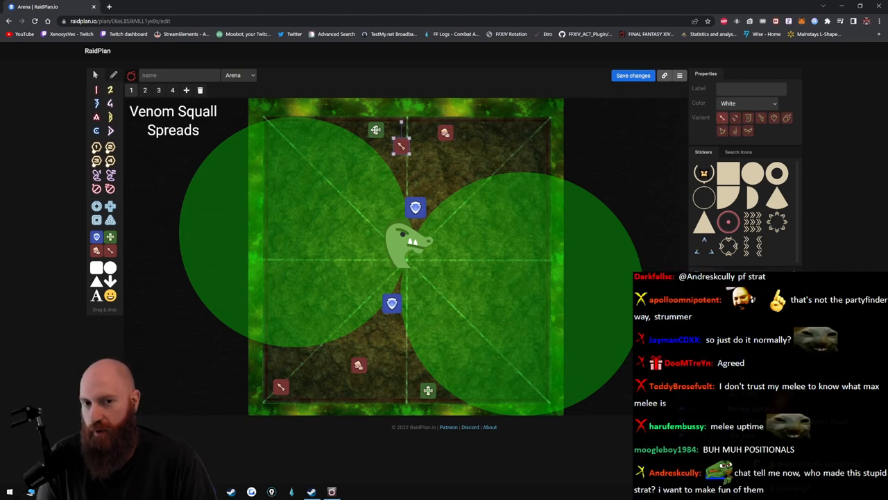
- Shift a melee marker toward the top-right and select markers along the top edge
left_click_drag(444, 132, 503, 151)
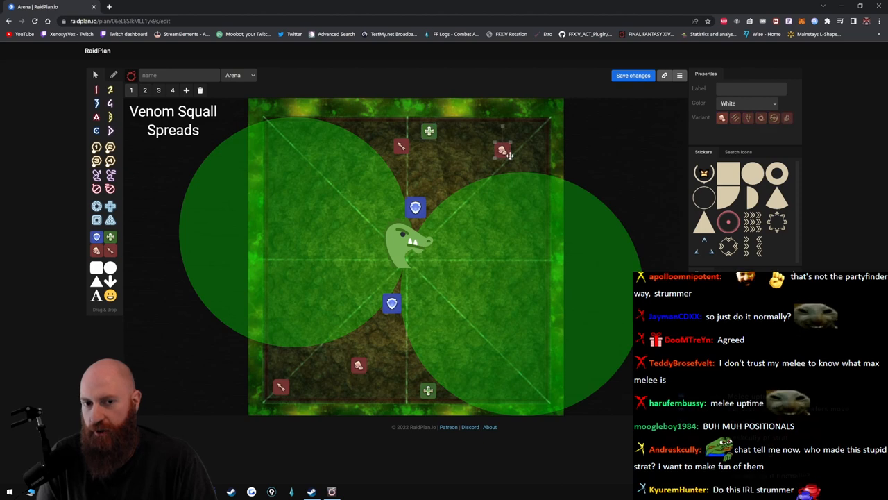
left_click(503, 151)
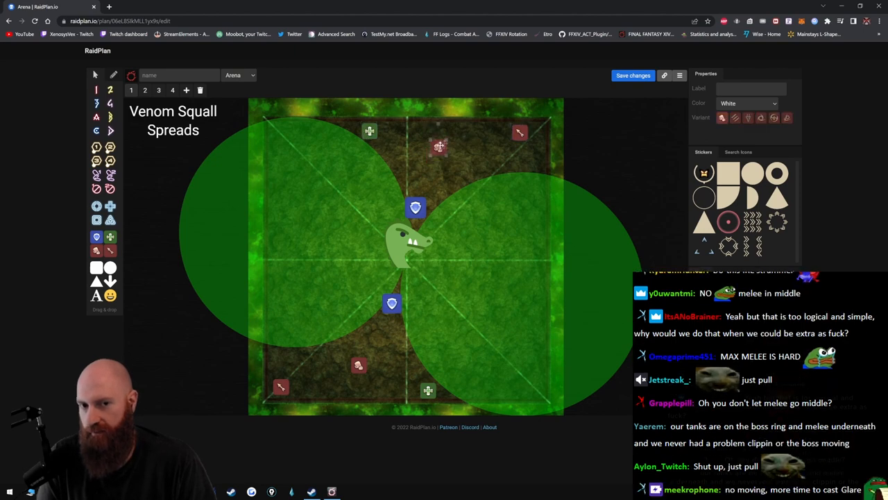
left_click(439, 144)
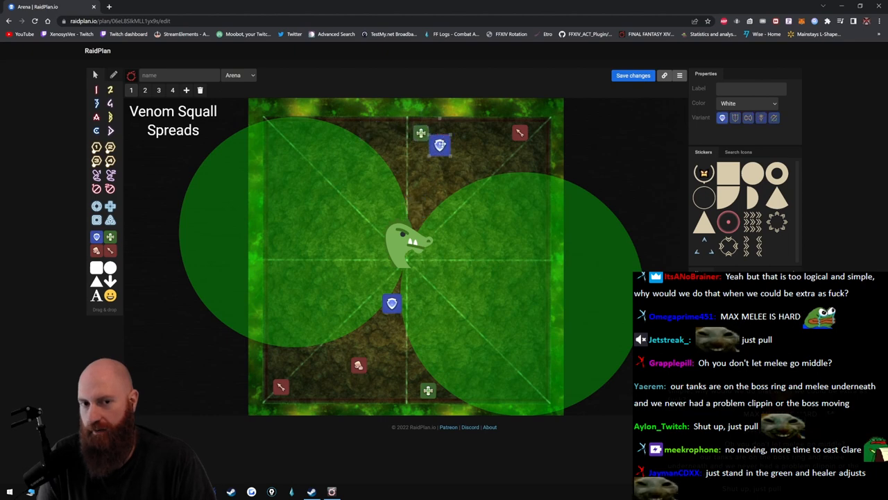
- Drag the top-edge markers down into a stack directly above the boss
left_click_drag(440, 144, 422, 200)
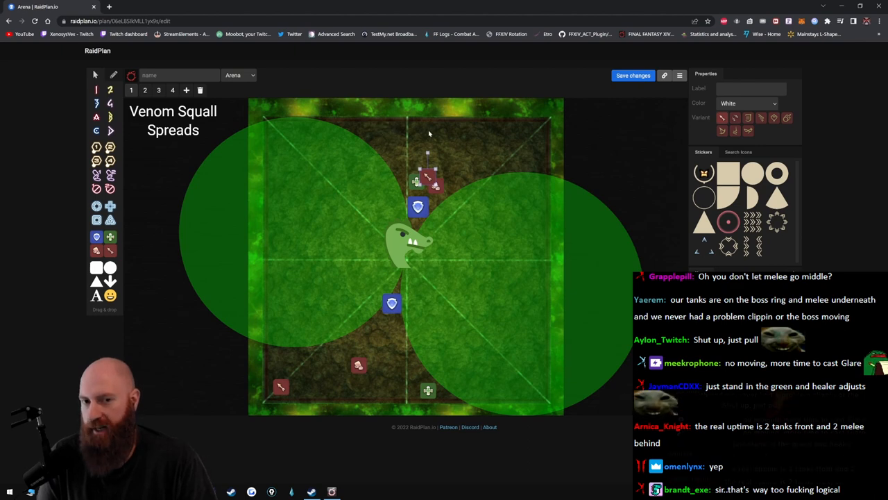
mouse_move(431, 132)
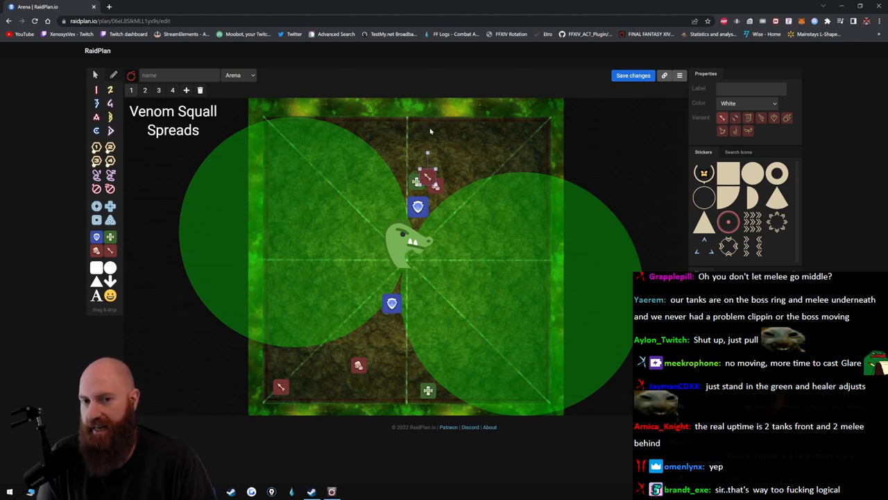